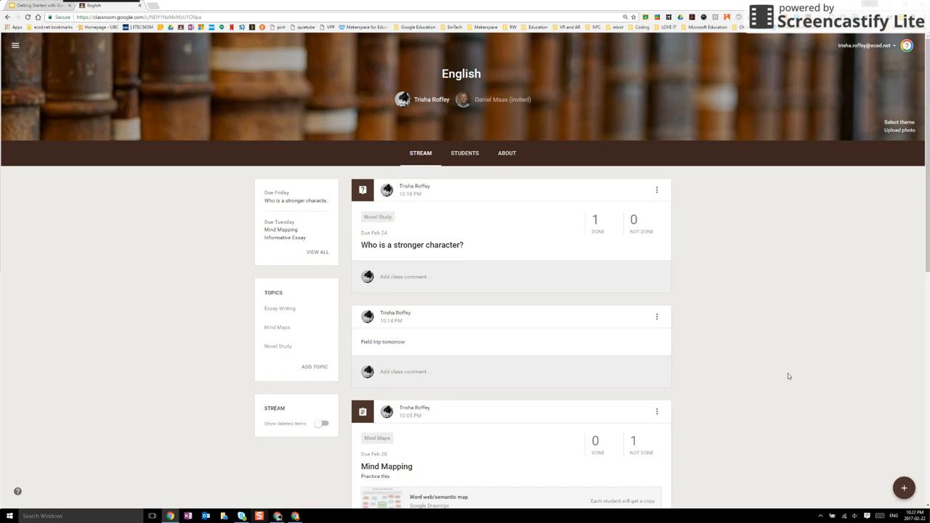
pyautogui.moveTo(892, 429)
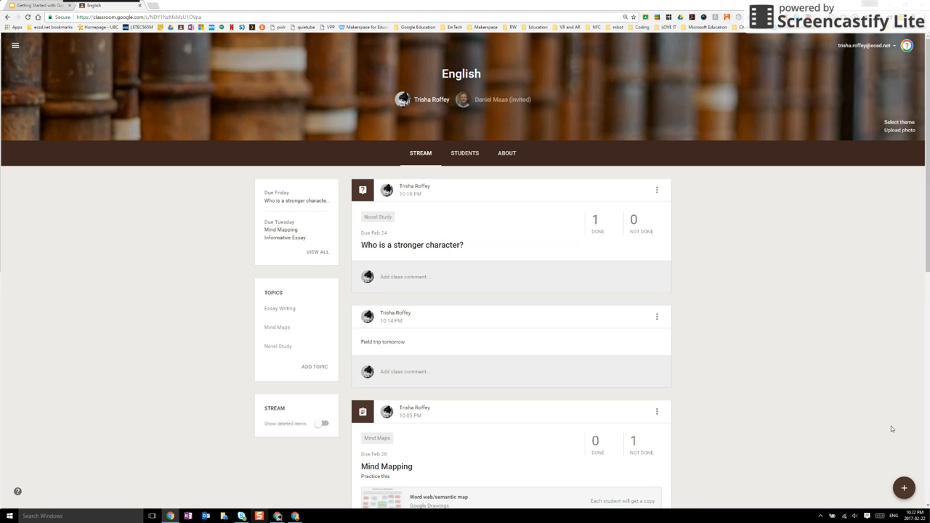
# Step: Use the + button on the English stream to bring up new-post options
pyautogui.click(903, 487)
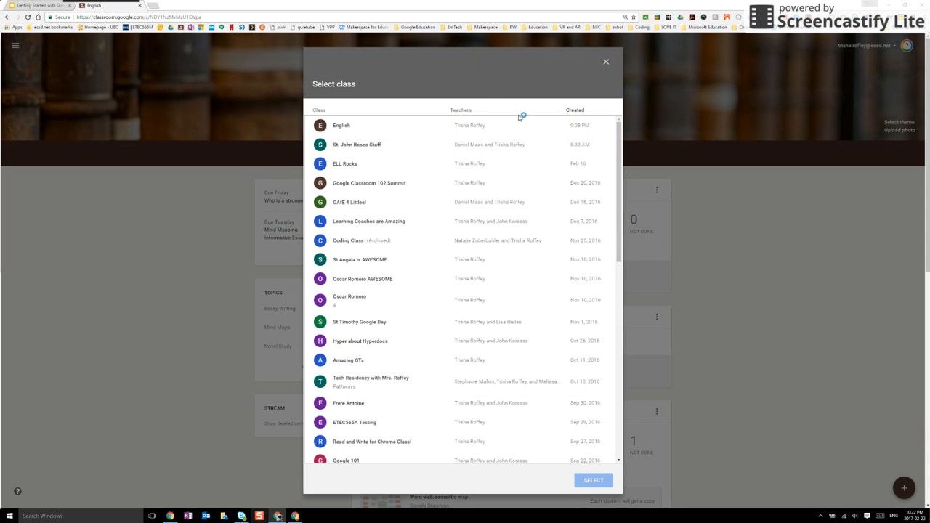
pyautogui.moveTo(486, 94)
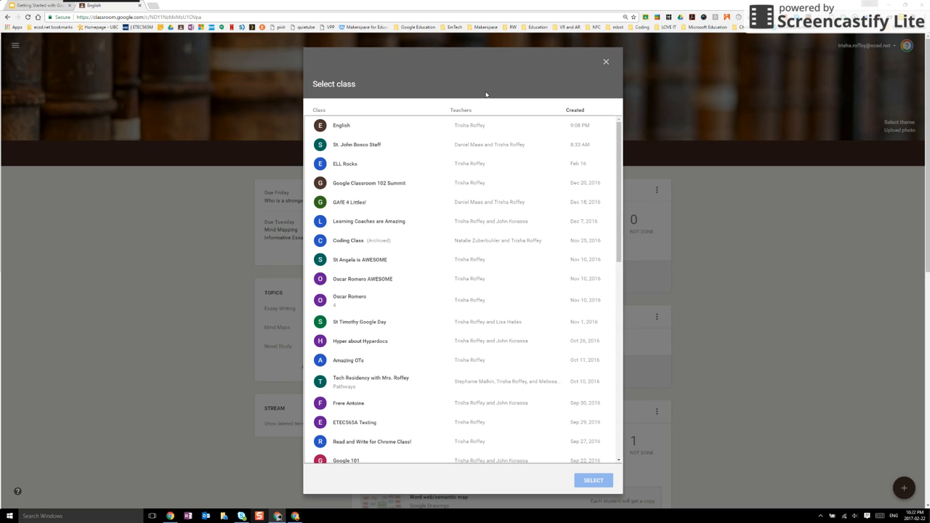
pyautogui.moveTo(360, 341)
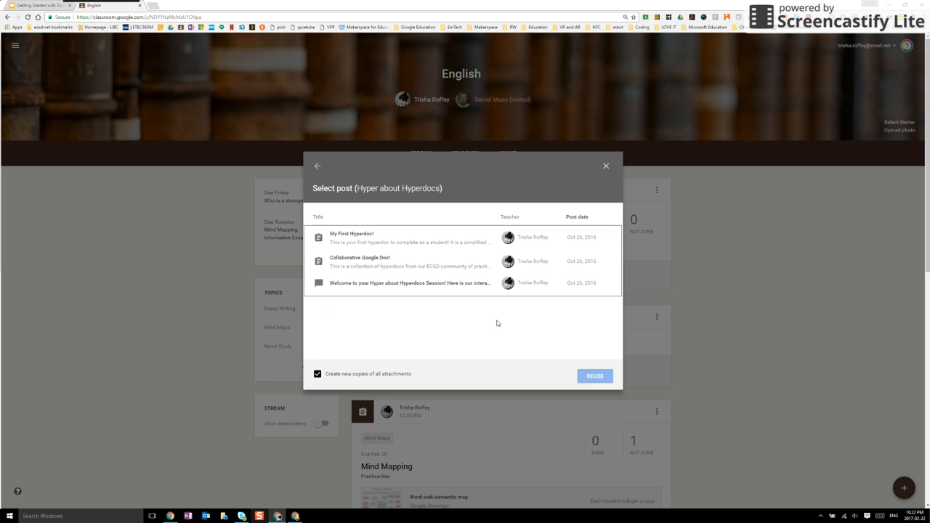
pyautogui.moveTo(357, 263)
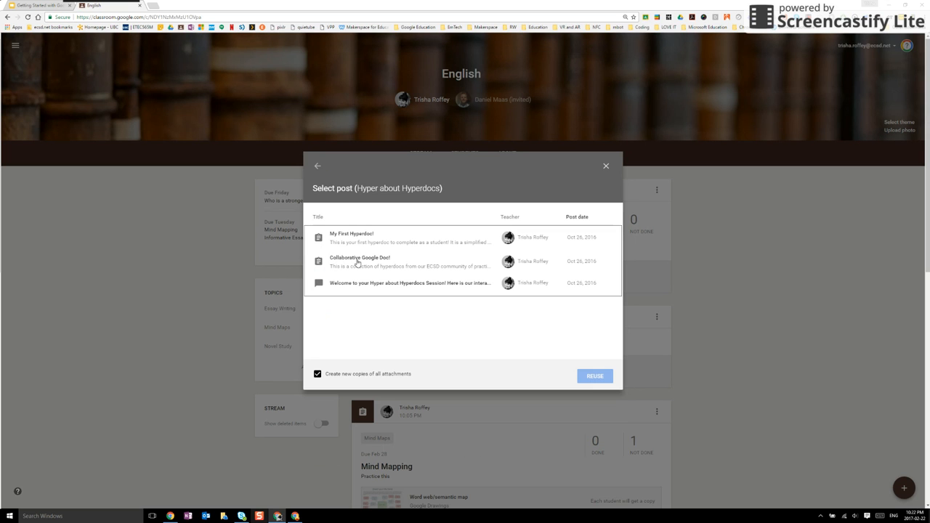
# Step: Reuse the 'Collaborative Google Doc!' post, creating new copies of its attachments
pyautogui.click(359, 260)
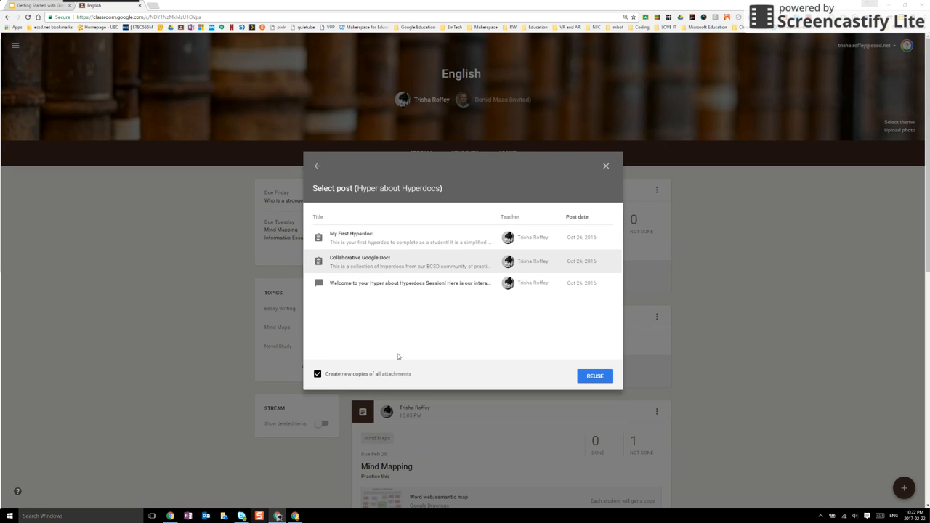
pyautogui.moveTo(363, 346)
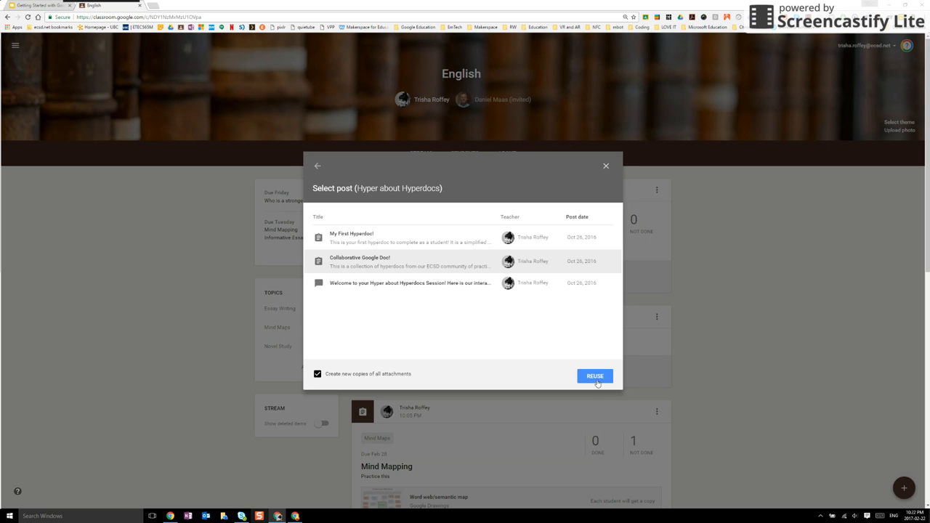
pyautogui.click(594, 375)
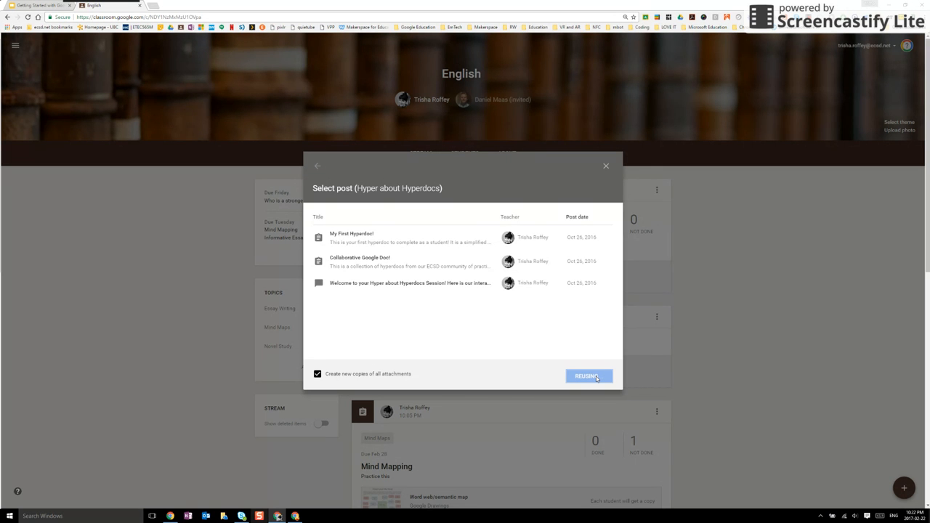
pyautogui.click(587, 375)
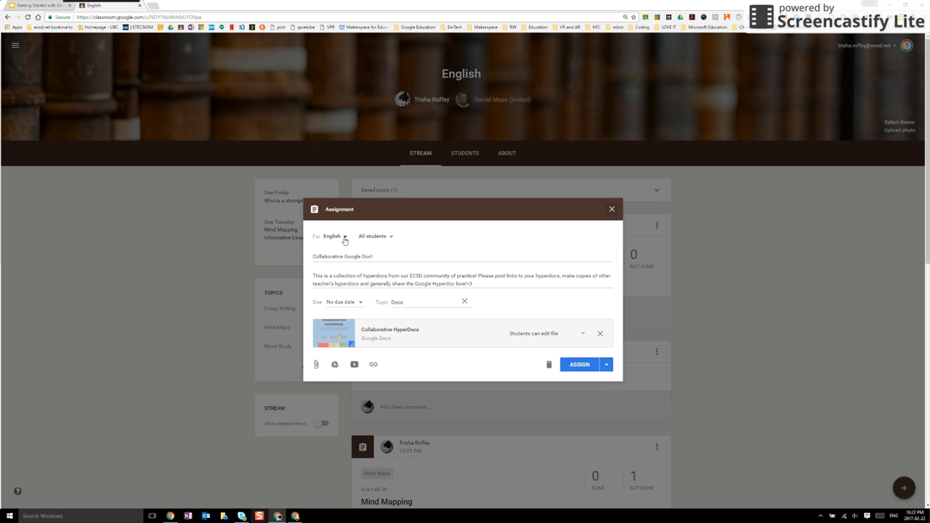
pyautogui.moveTo(396, 243)
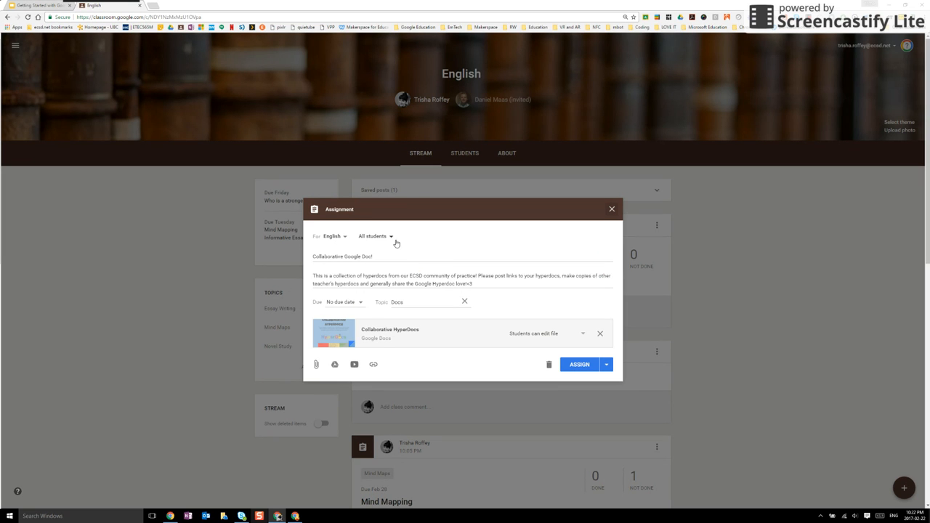
pyautogui.moveTo(391, 241)
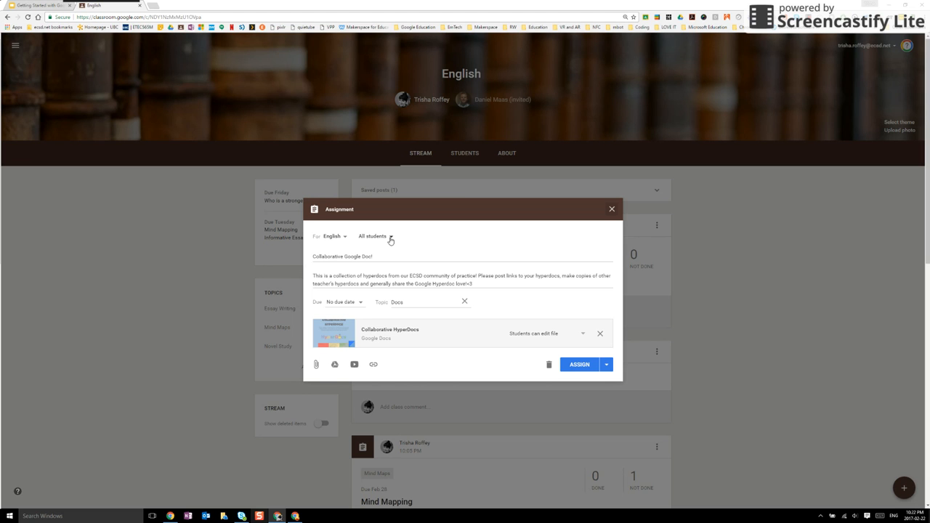
# Step: Set the due date to Feb 24 and show the attached doc's access options
pyautogui.click(341, 302)
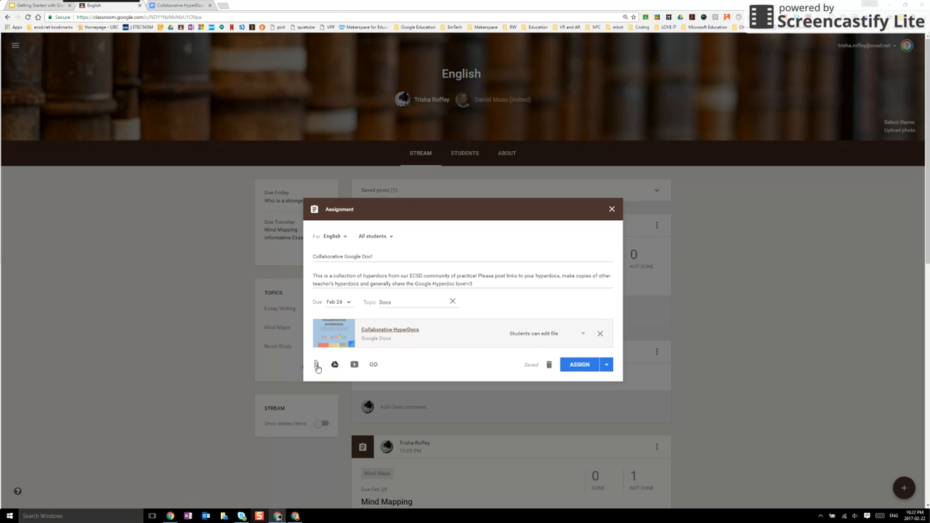
pyautogui.moveTo(357, 370)
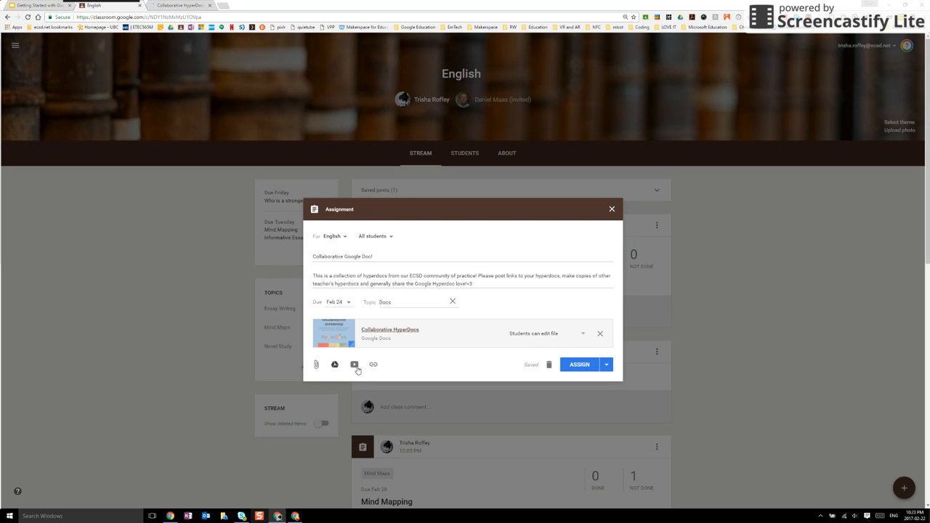
pyautogui.moveTo(423, 335)
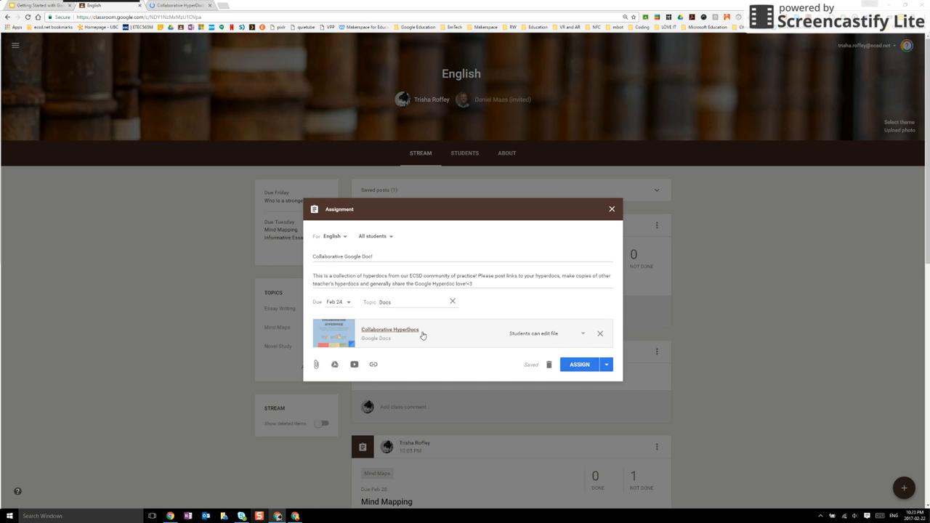
pyautogui.moveTo(584, 337)
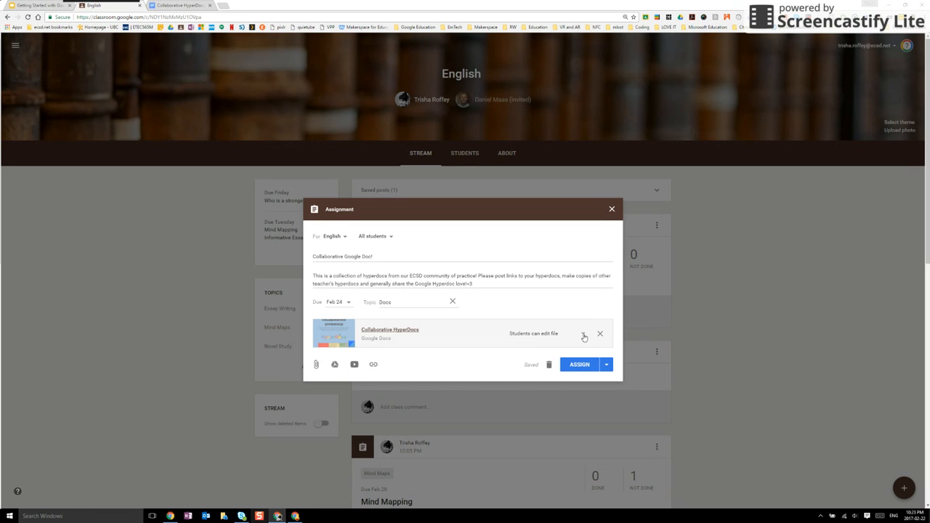
pyautogui.click(584, 336)
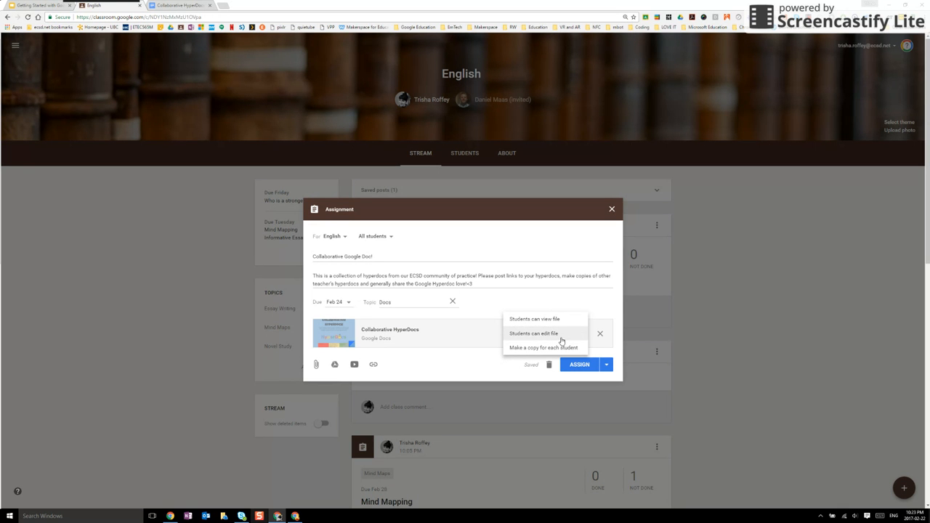
# Step: Set the attachment to 'Students can edit file' and assign the post
pyautogui.click(533, 333)
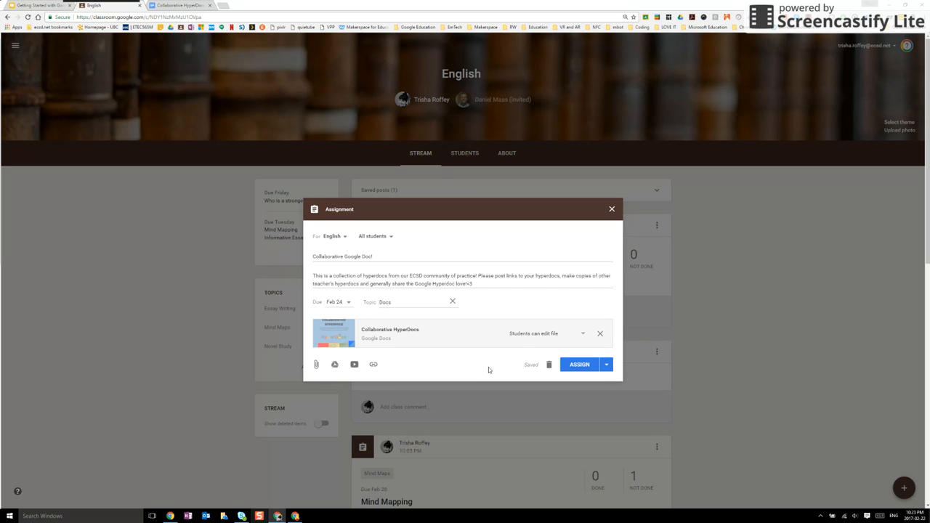
pyautogui.click(579, 364)
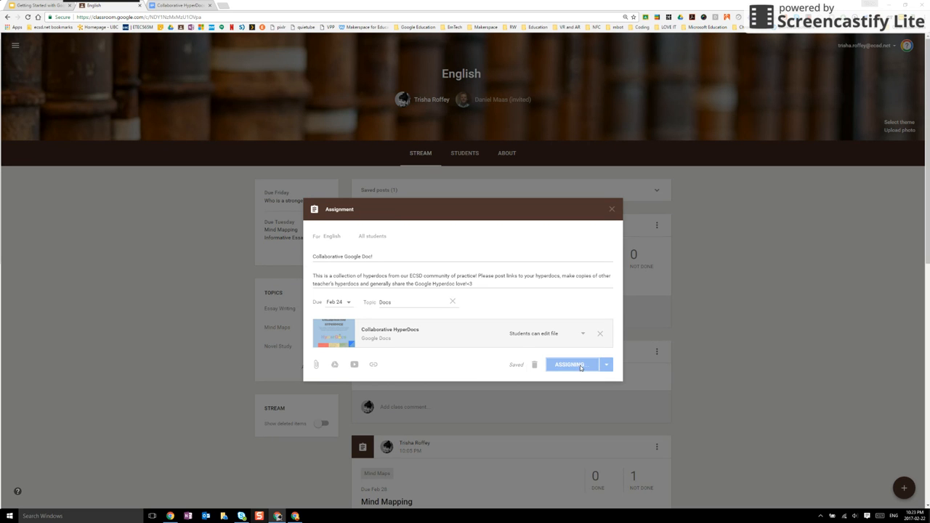
pyautogui.click(569, 364)
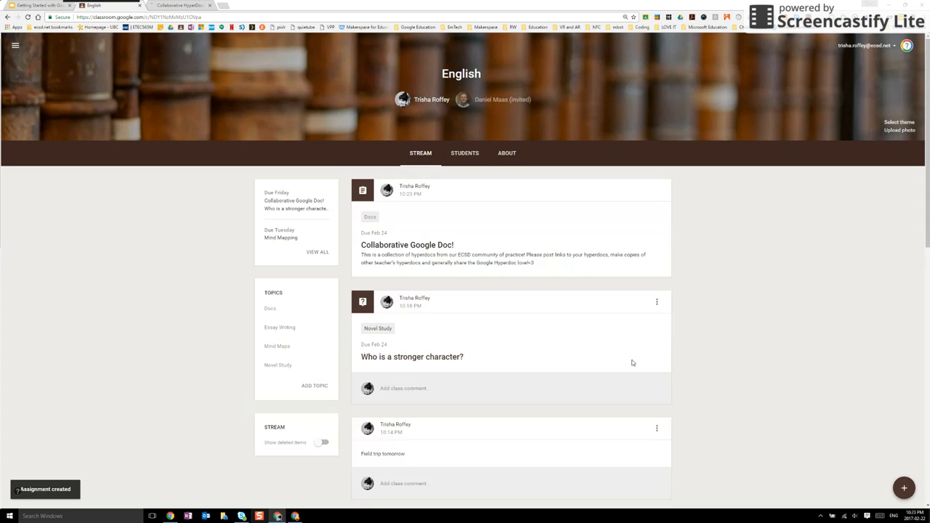